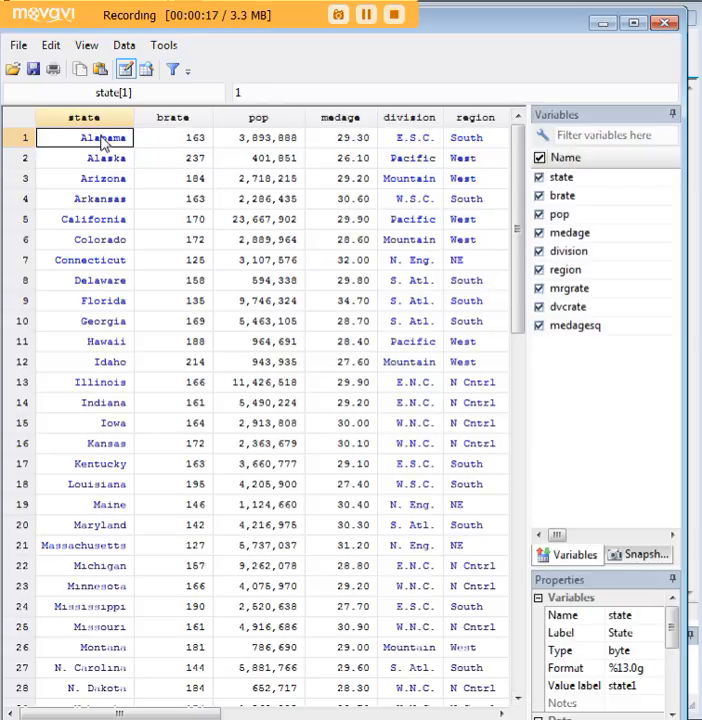
Inspect Alabama's medage and pop values in the Data Editor, then close it.
left_click(172, 137)
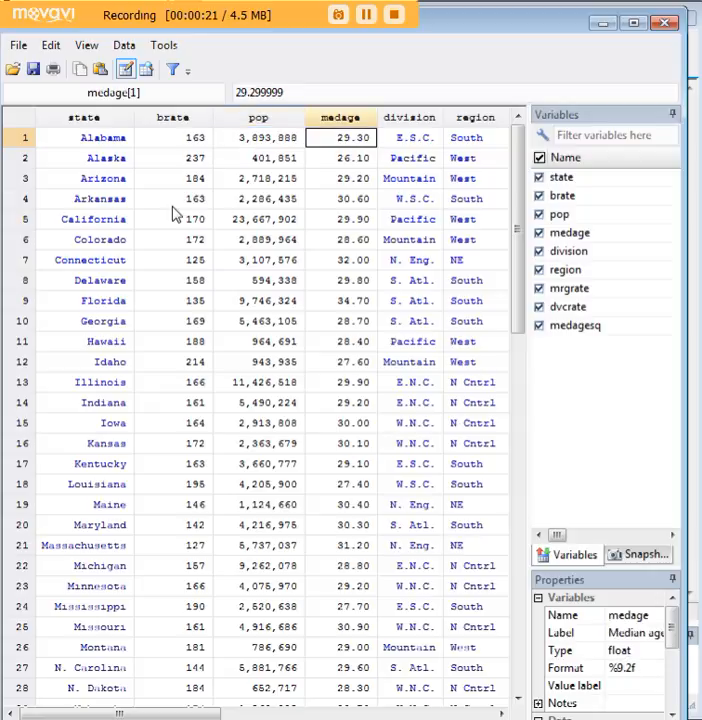
mouse_move(528, 54)
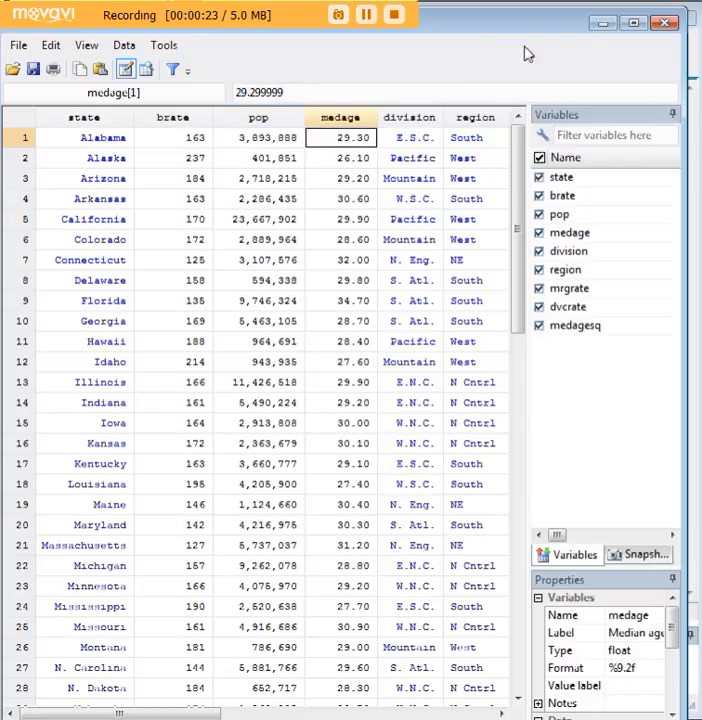
left_click(258, 137)
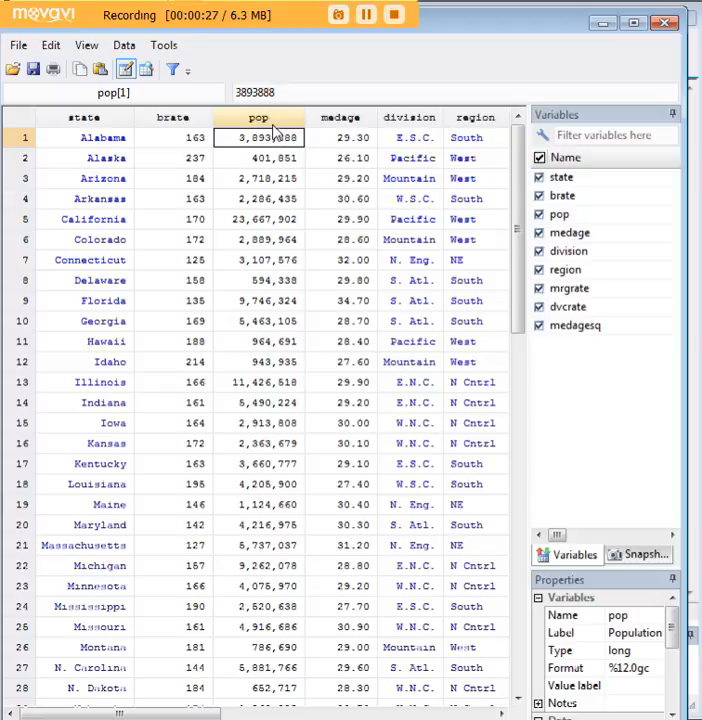
left_click(258, 117)
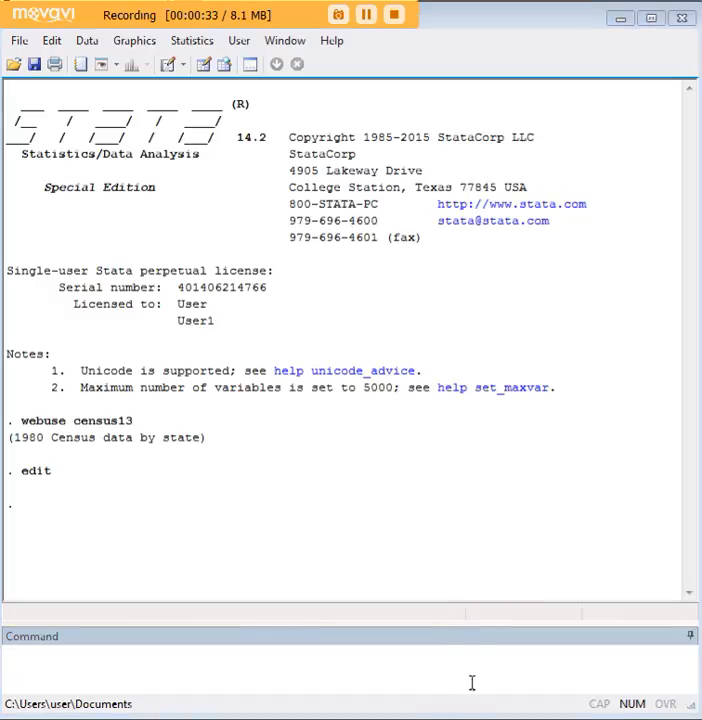
Run 'ci means pop' for the 95% CI (mean 4518149), then enter 'ciplot pop'.
type("ci means pop")
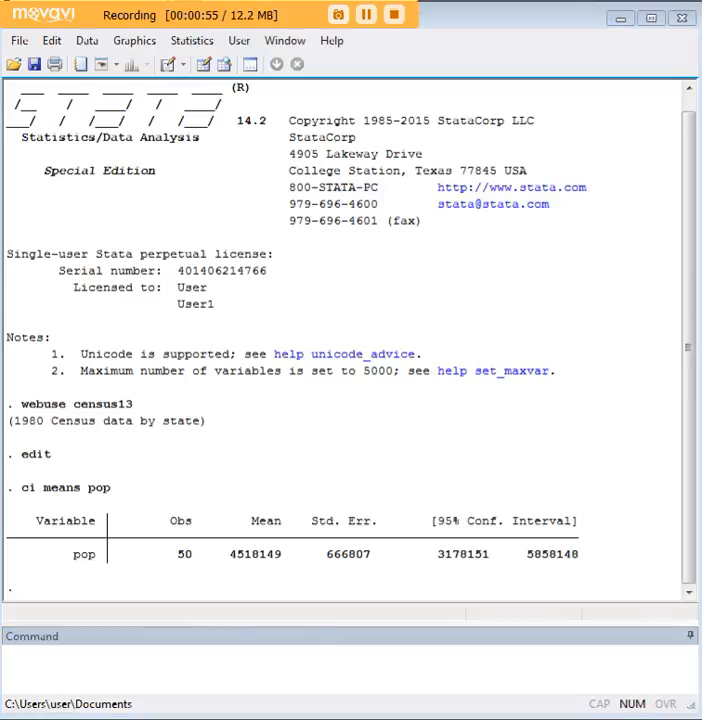
type("ciplot pop")
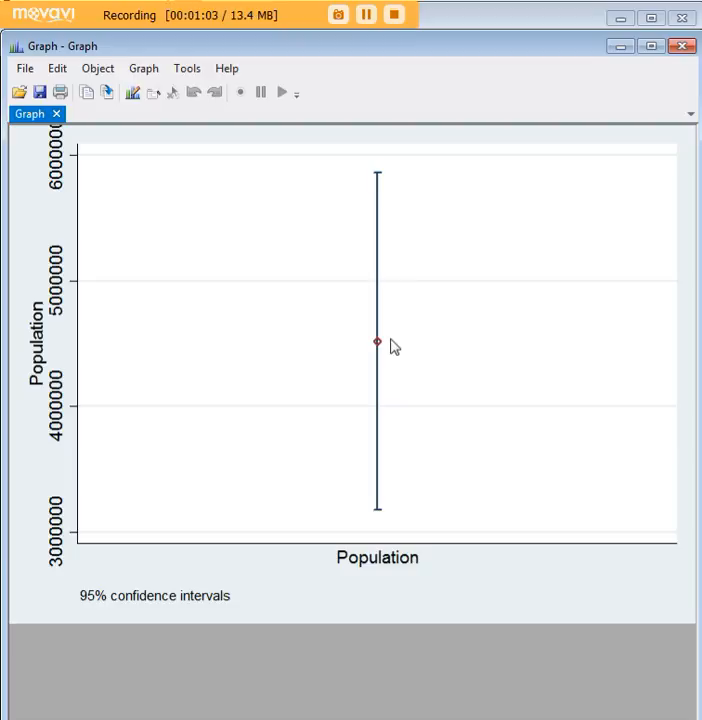
mouse_move(423, 378)
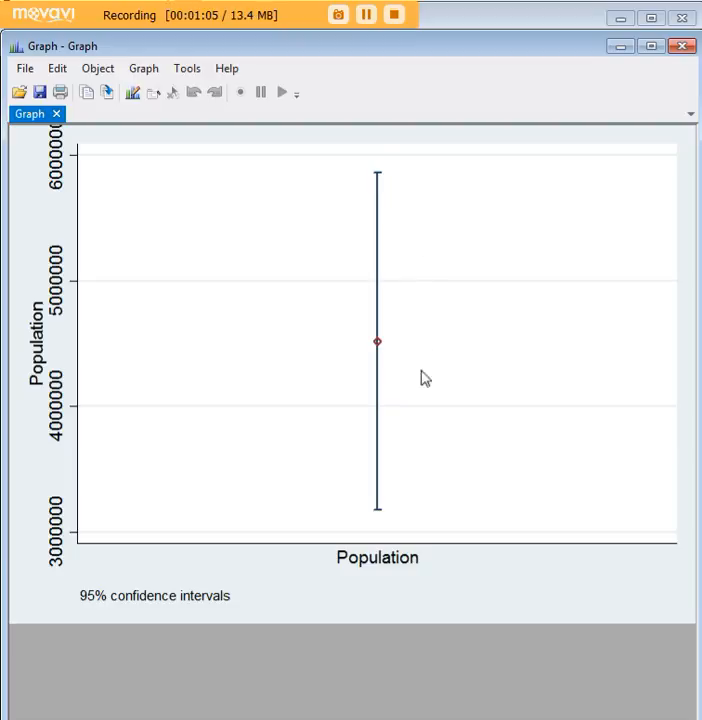
mouse_move(393, 468)
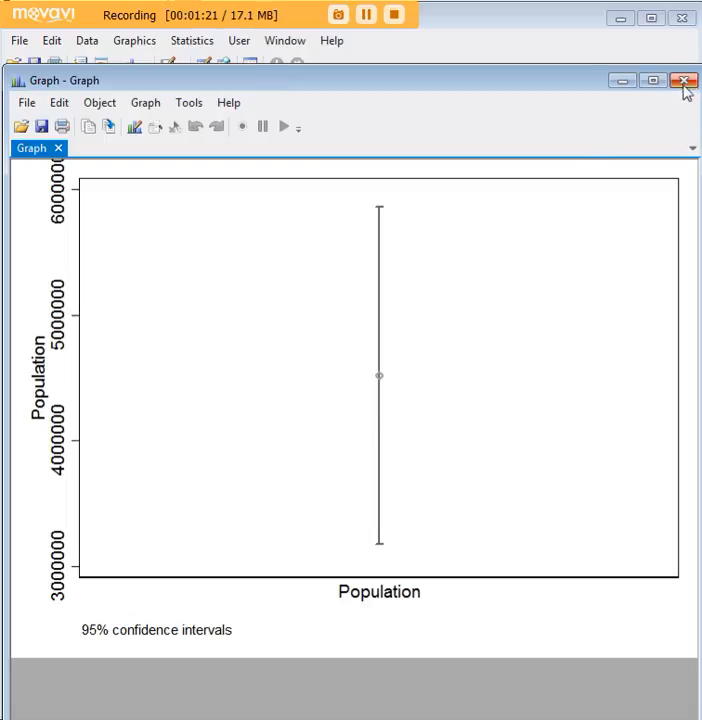
Close the monochrome (s1mono) population confidence-interval graph.
left_click(684, 81)
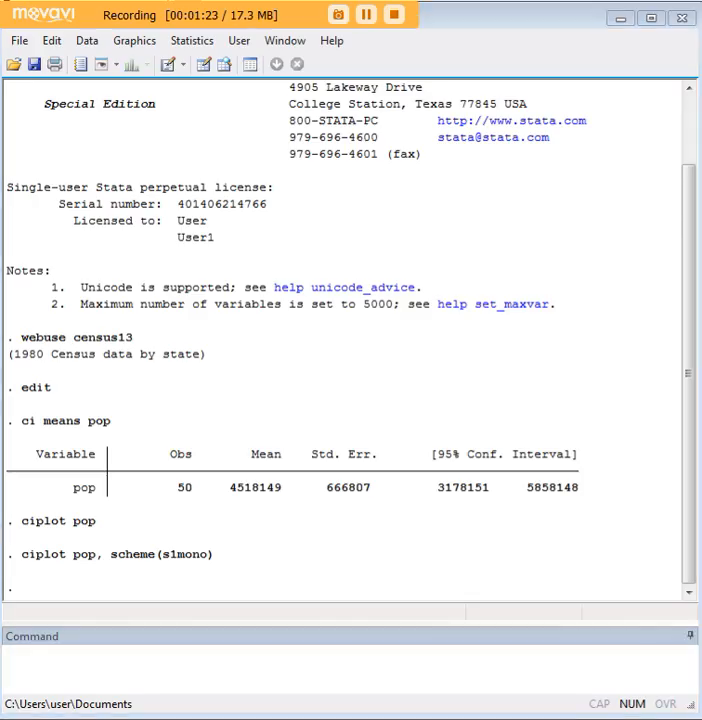
Run 'ciplot pop, by(region)' to plot population CIs for NE, N Cntrl, South and West.
type("ciplot pop, by(region)")
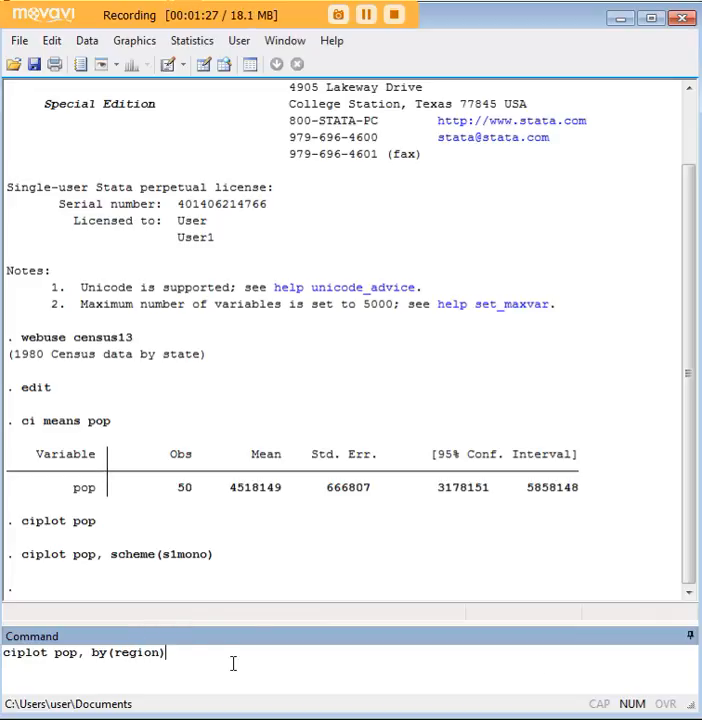
key("Return")
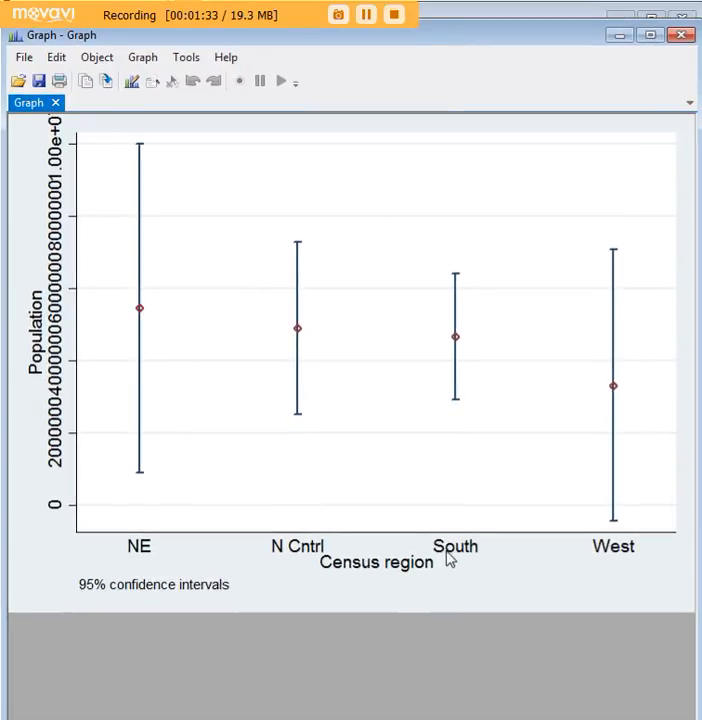
mouse_move(410, 330)
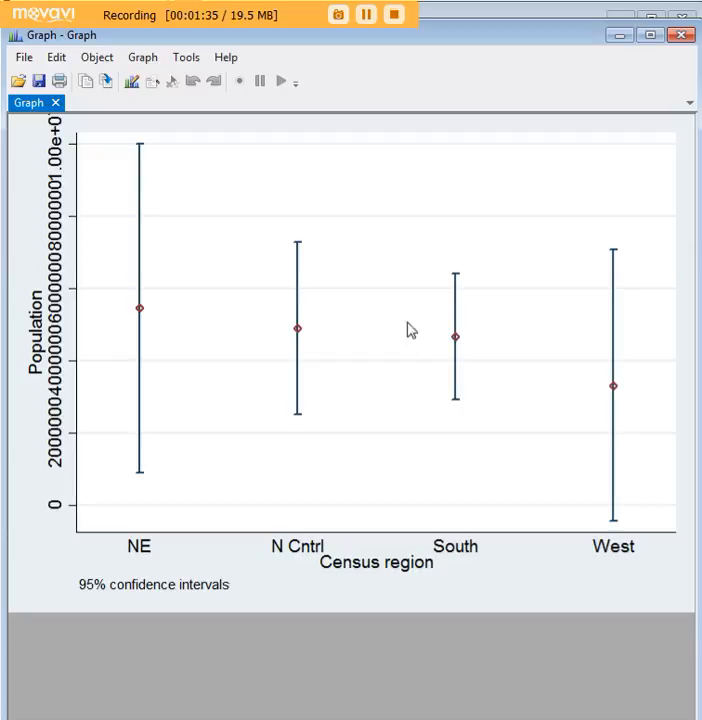
mouse_move(434, 333)
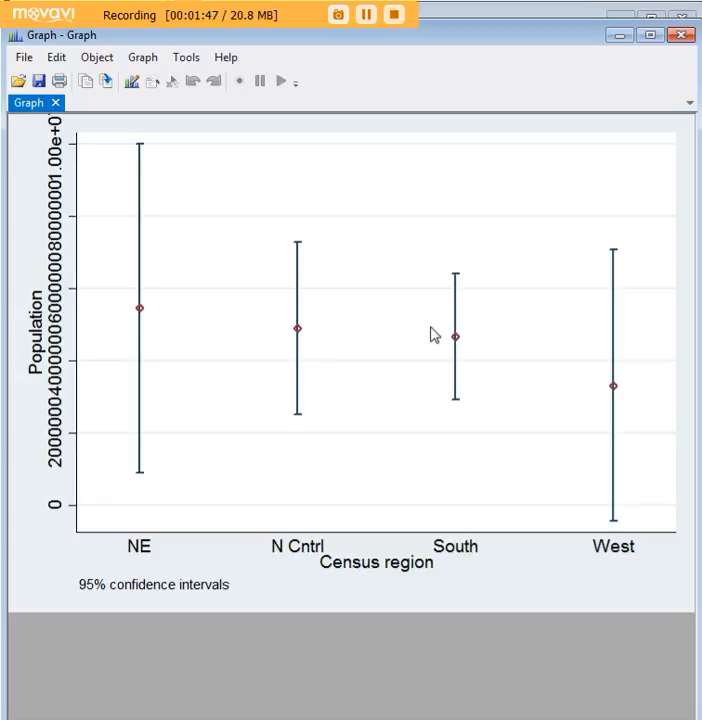
mouse_move(500, 339)
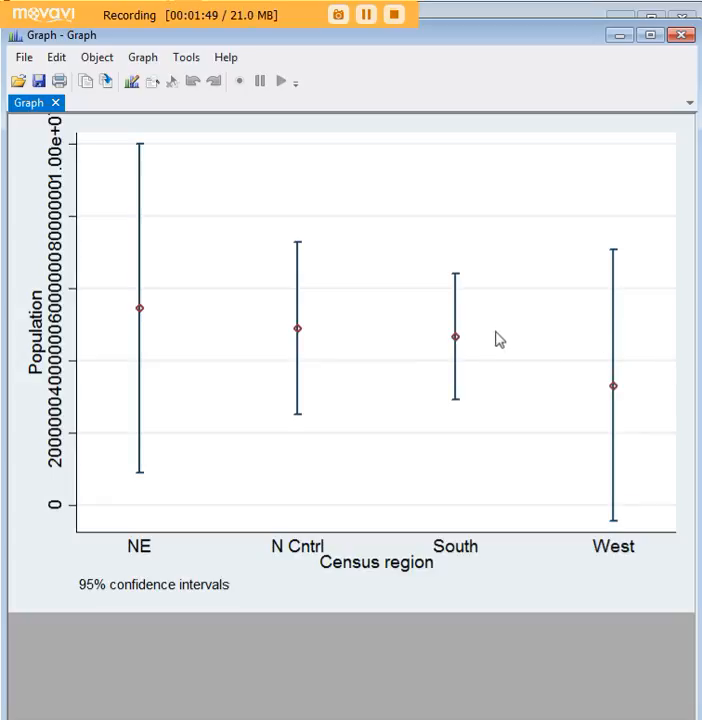
mouse_move(540, 300)
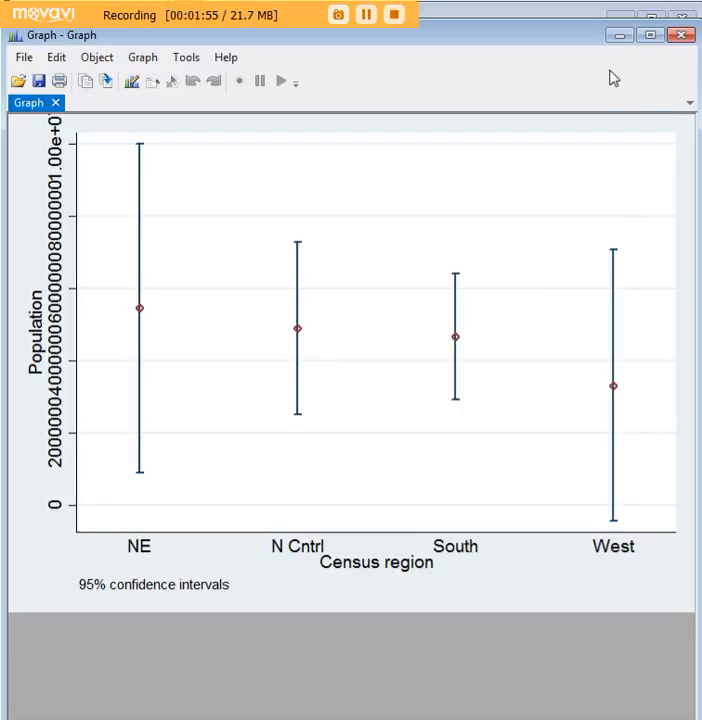
mouse_move(618, 63)
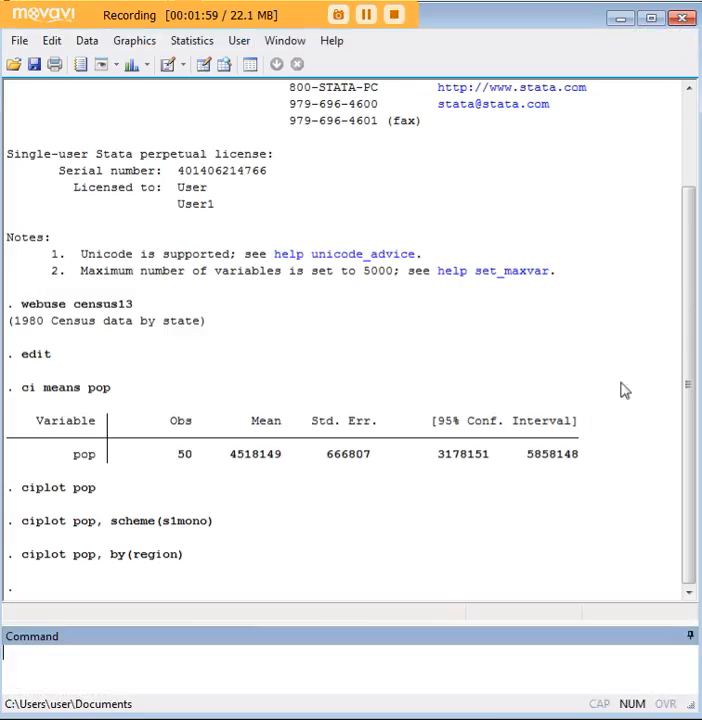
mouse_move(537, 572)
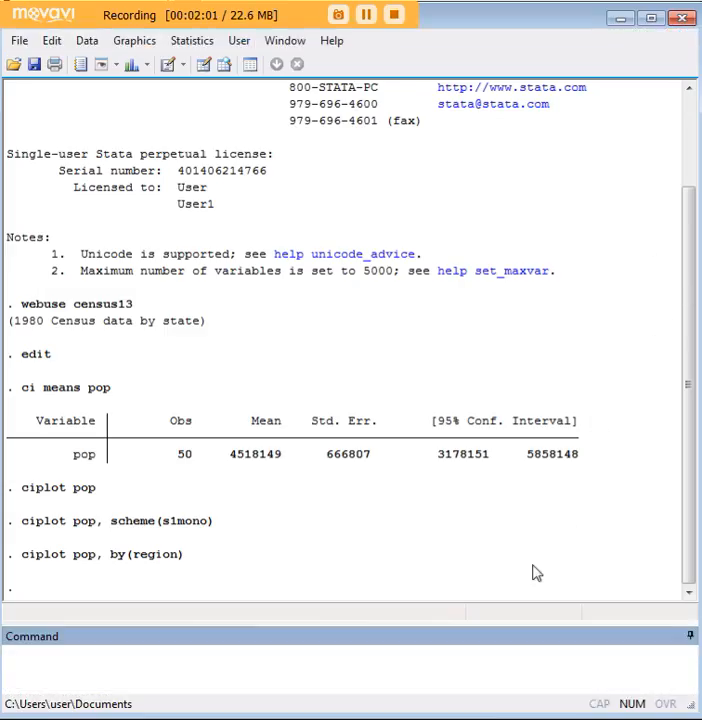